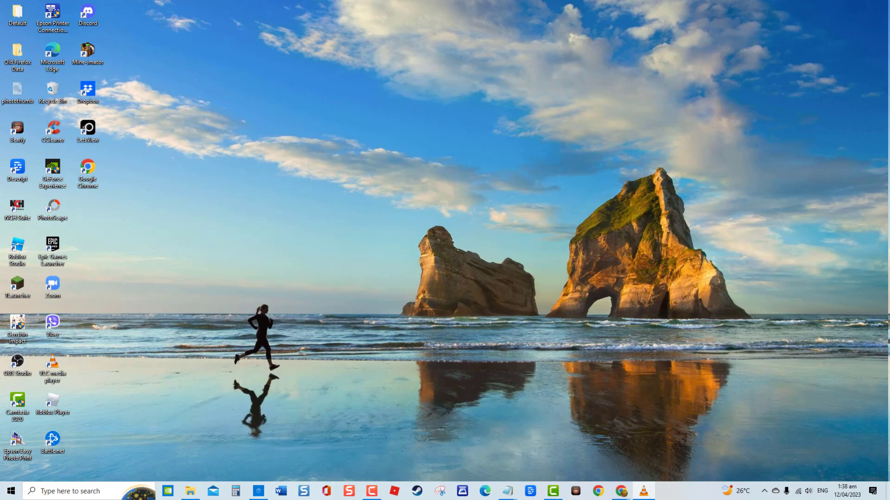
- Run the Windows Update troubleshooter from Update & Security, then close it once it finds no problem
left_click(10, 490)
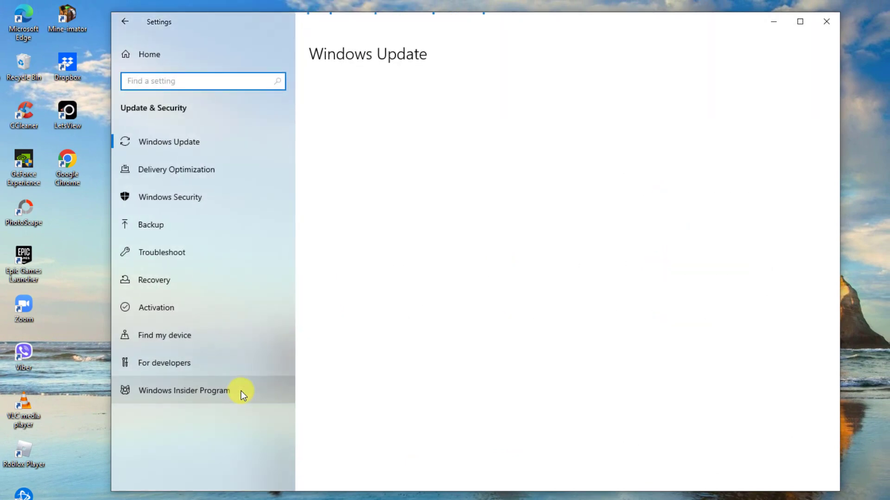
left_click(163, 252)
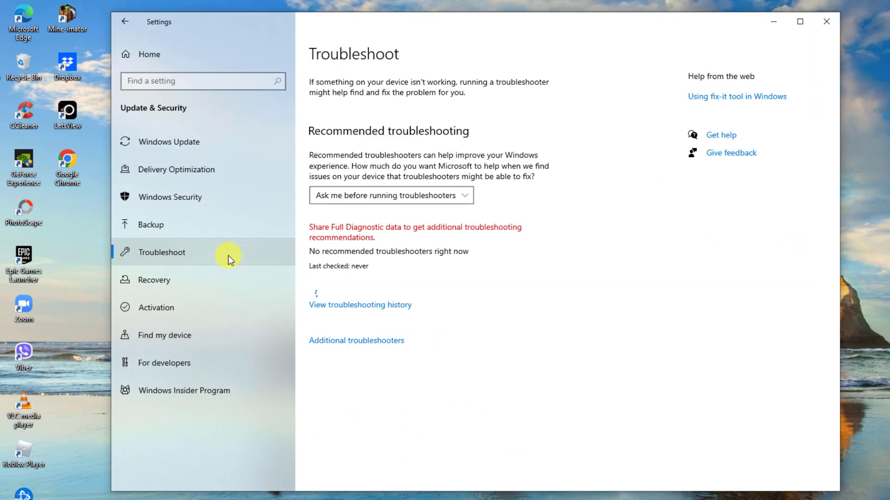
left_click(356, 340)
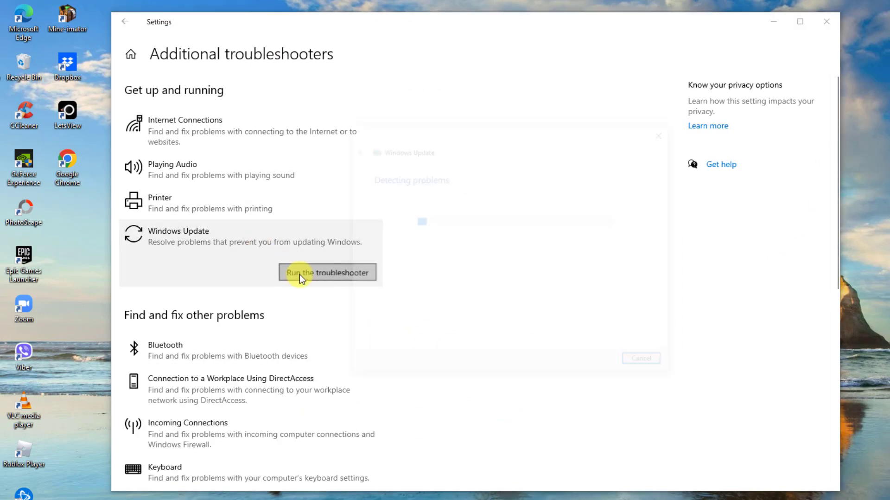
left_click(326, 272)
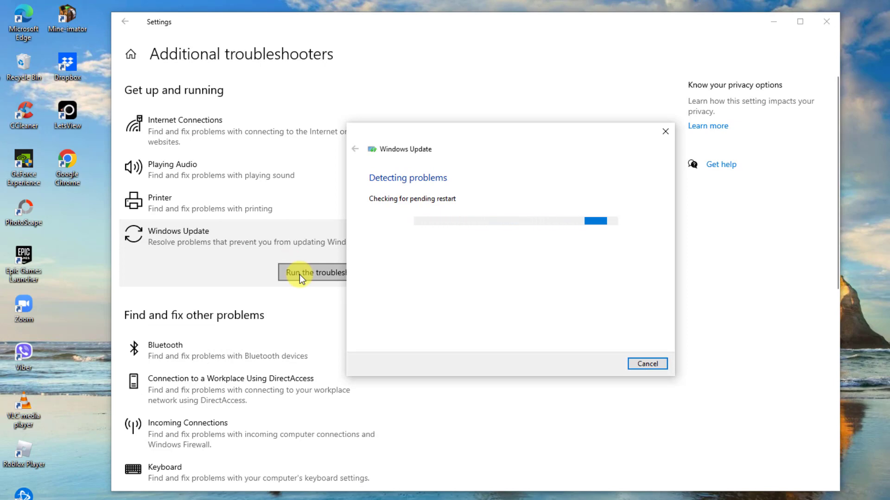
mouse_move(558, 283)
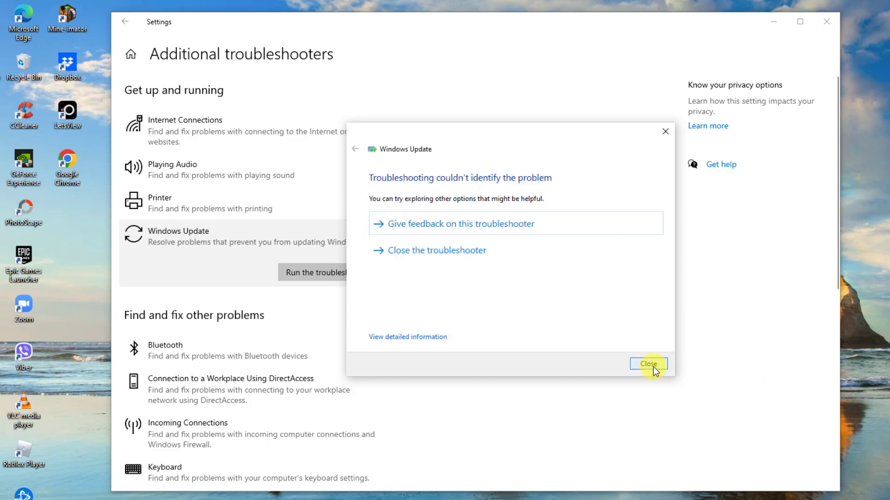
left_click(647, 363)
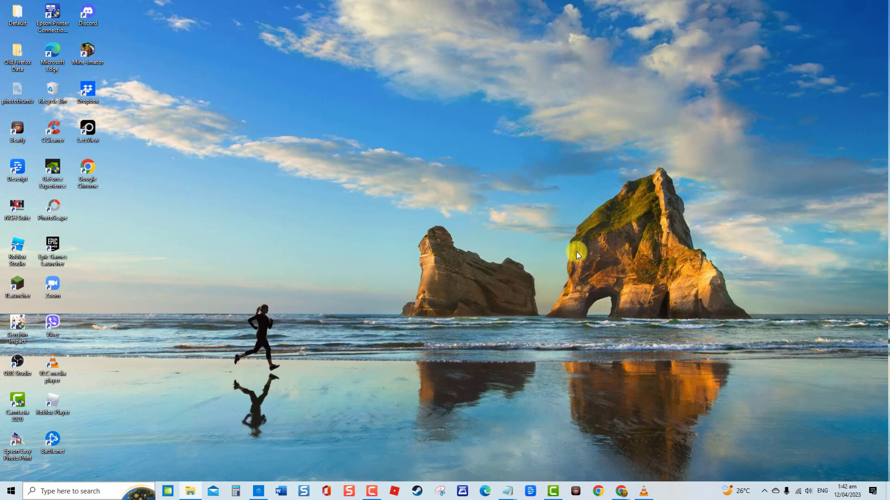
- Run sfc in an administrator Command Prompt, then open the Start menu power options
type("command prompt")
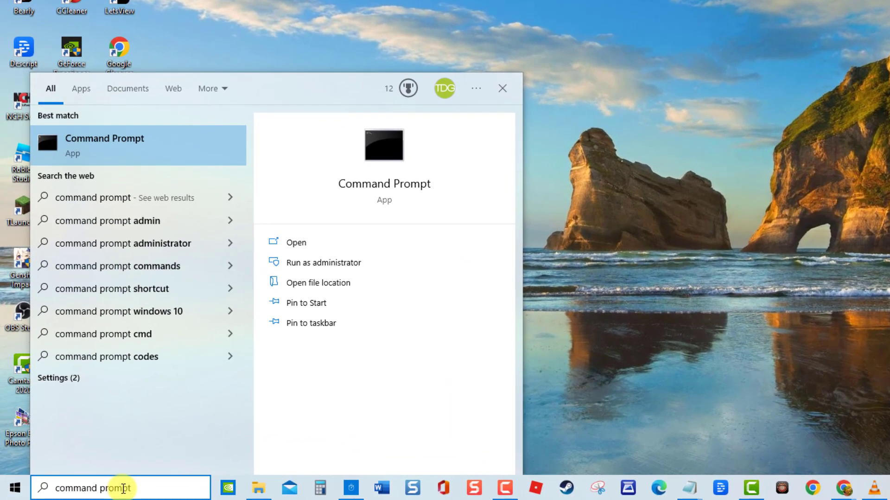
left_click(334, 262)
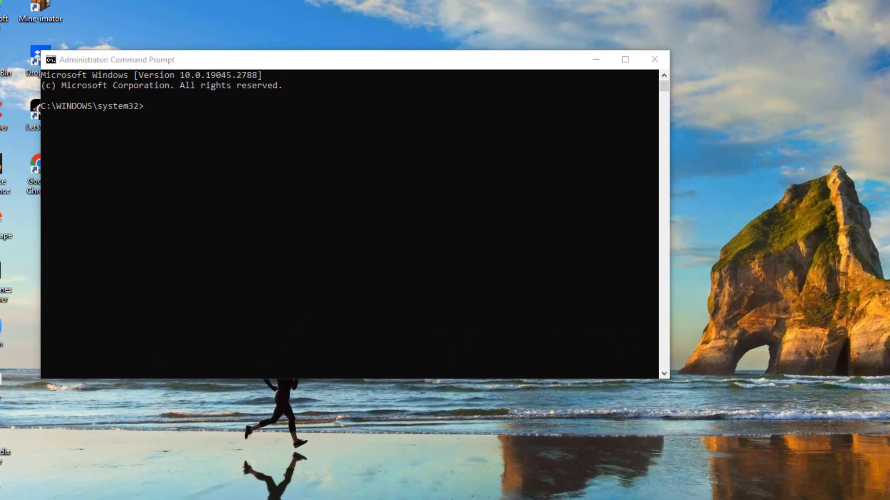
left_click(149, 108)
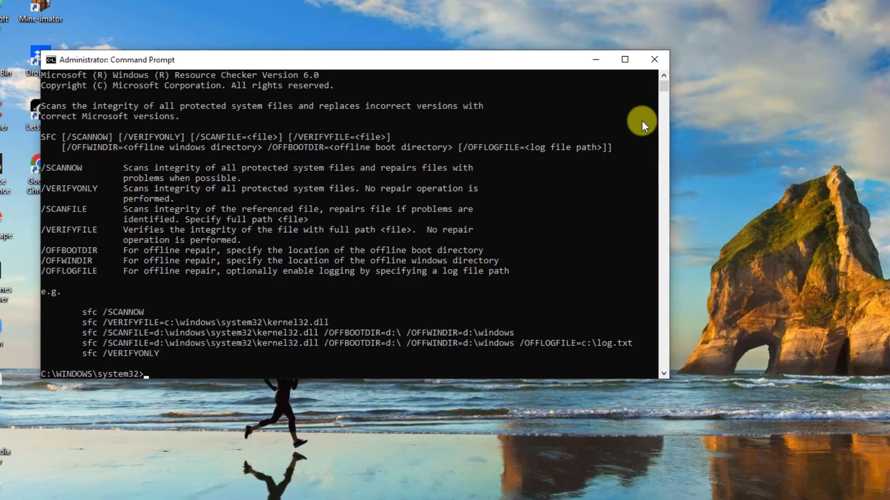
left_click(11, 487)
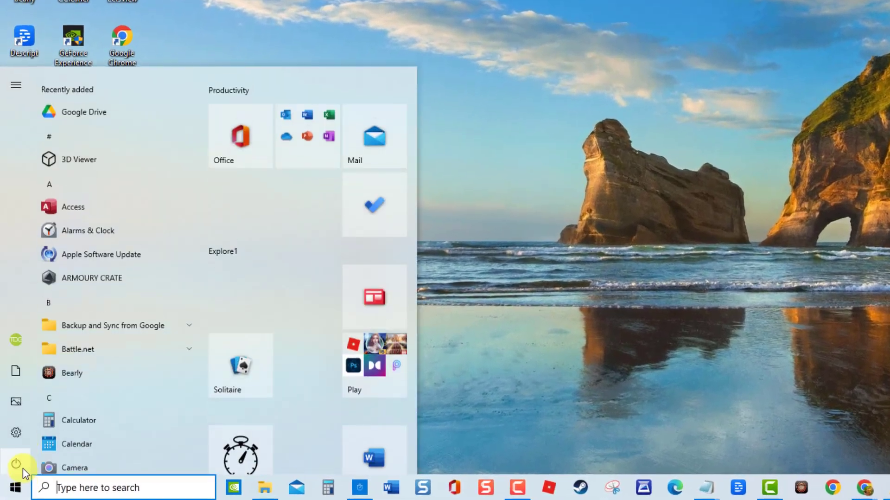
left_click(16, 464)
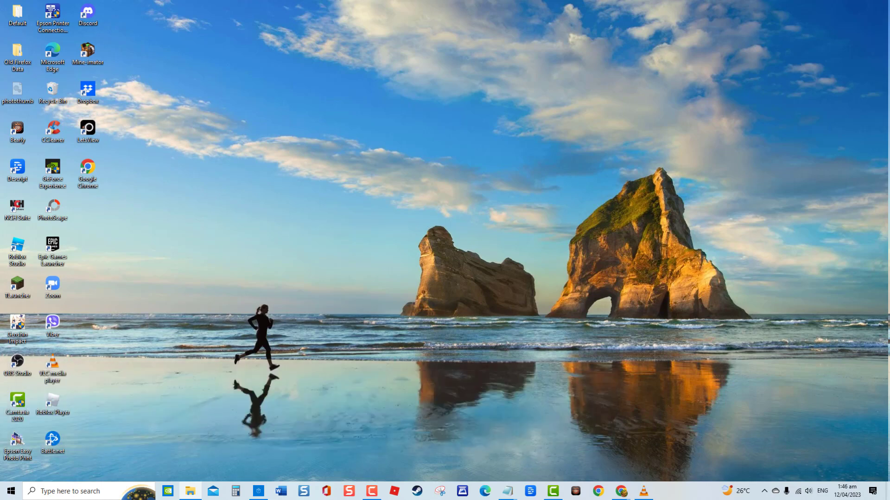
- Launch devmgmt.msc and search automatically for a NVIDIA GeForce GTX 1650 driver update
key("win+r")
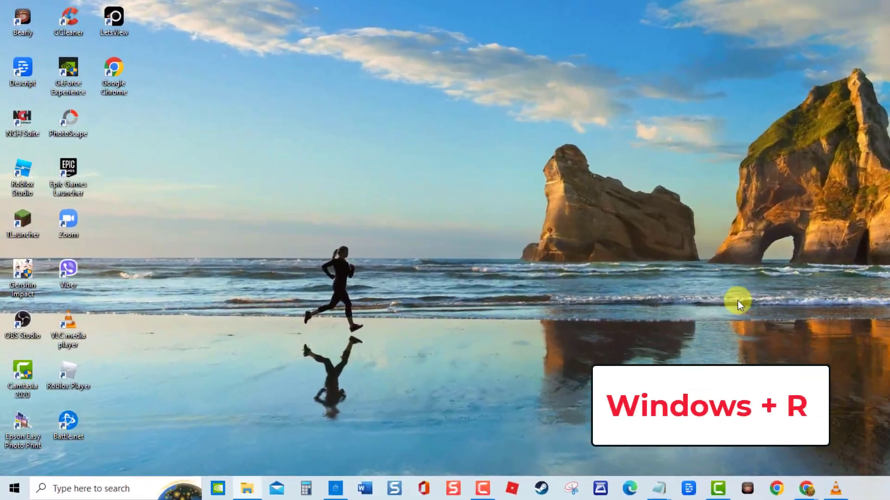
key("win+r")
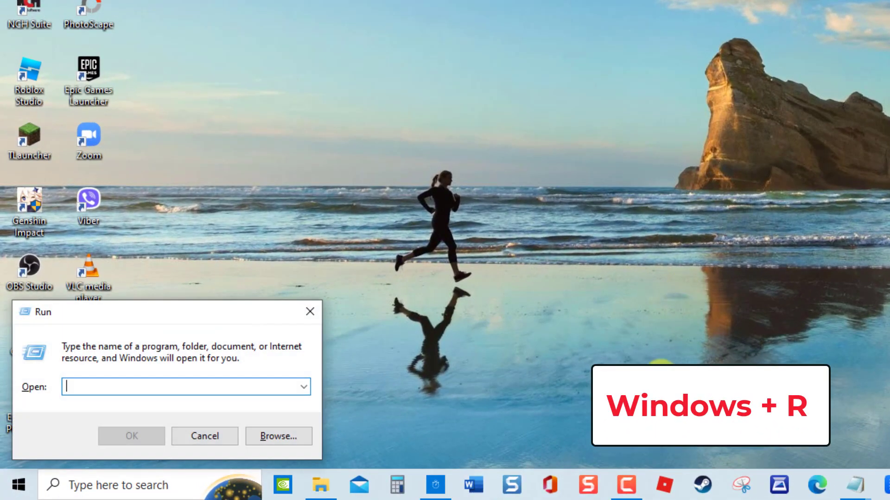
type("devmgmt.msc")
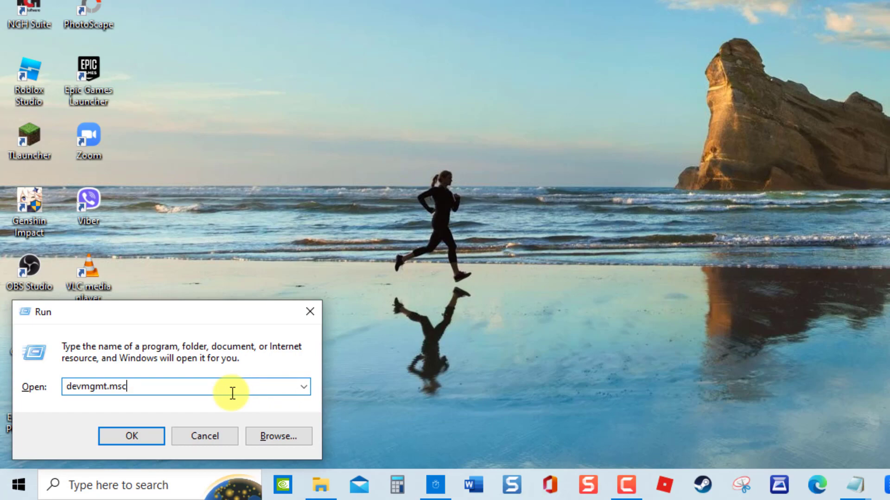
left_click(131, 436)
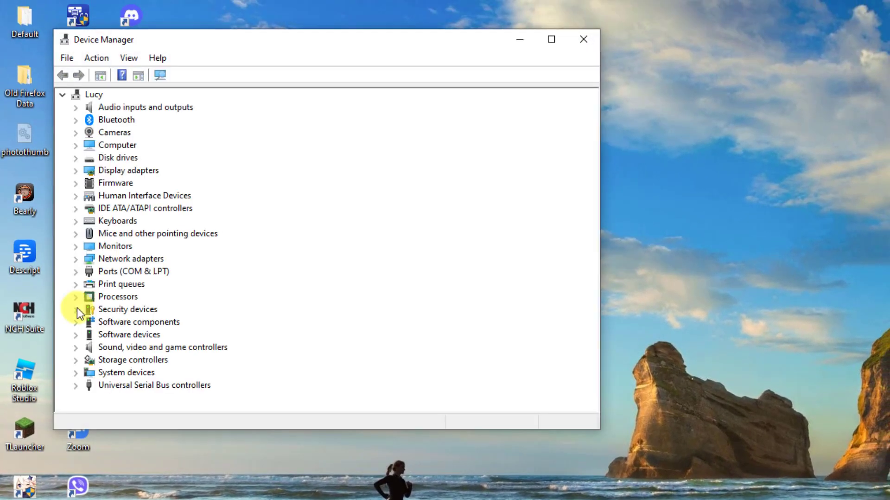
left_click(75, 169)
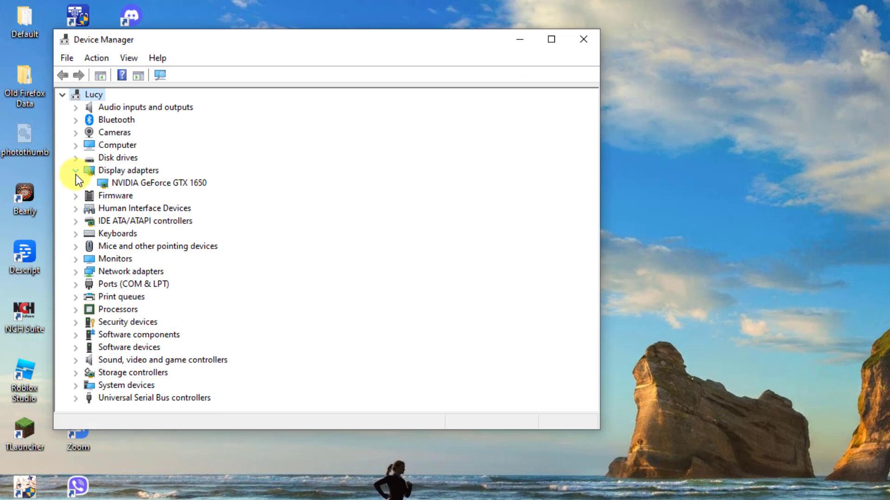
right_click(153, 182)
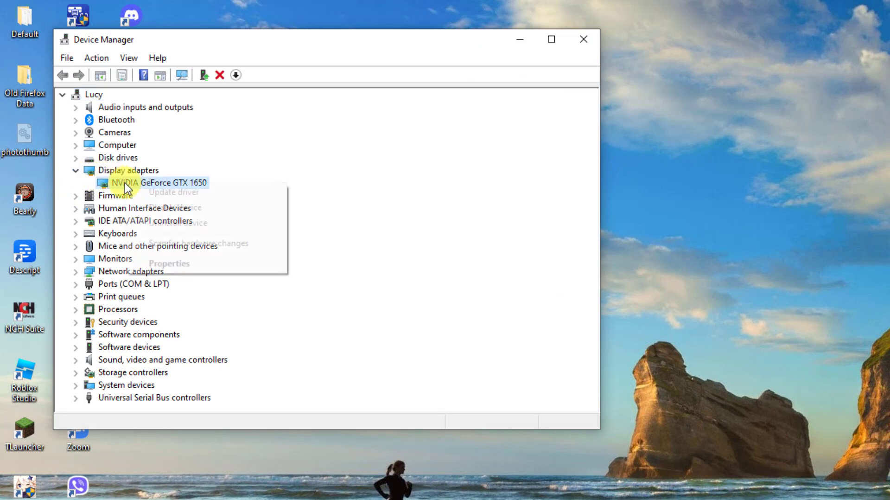
left_click(173, 192)
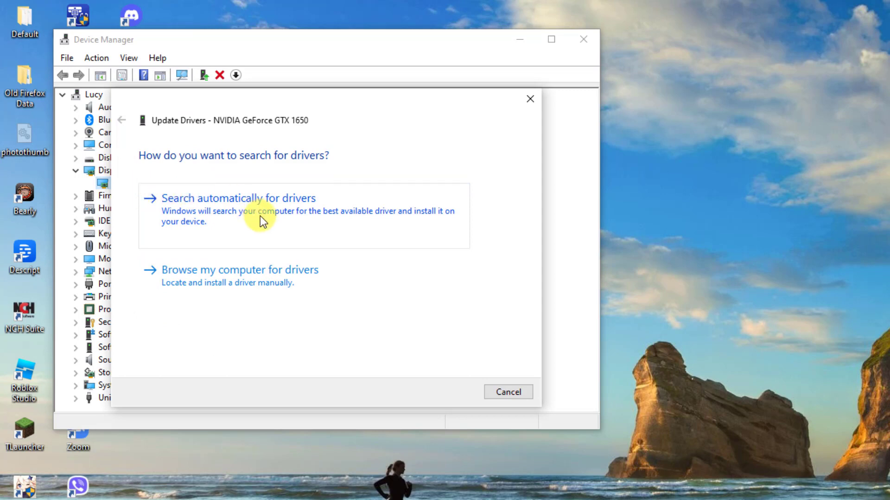
left_click(238, 198)
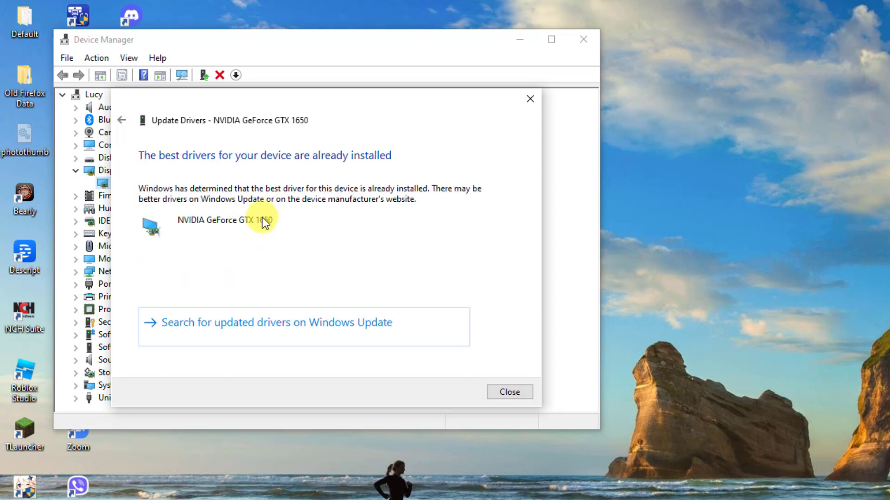
mouse_move(309, 221)
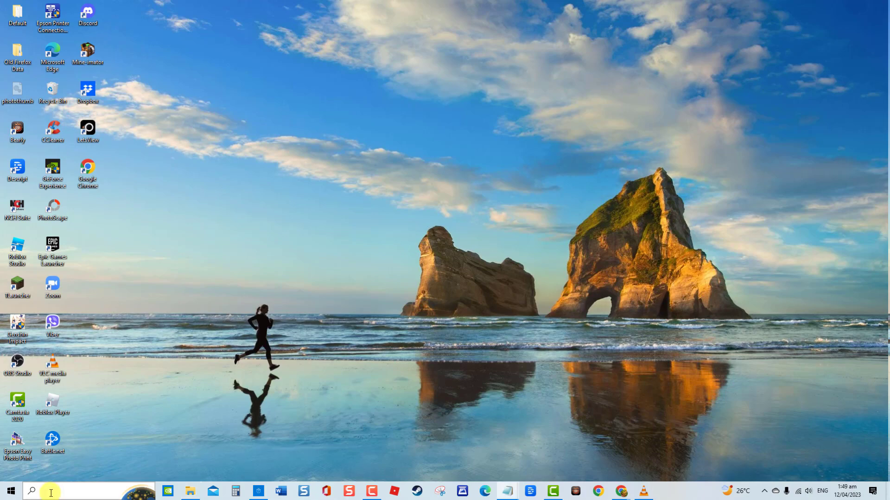
- Open an administrator Command Prompt to reset the update services, then close the window
type("command prompt")
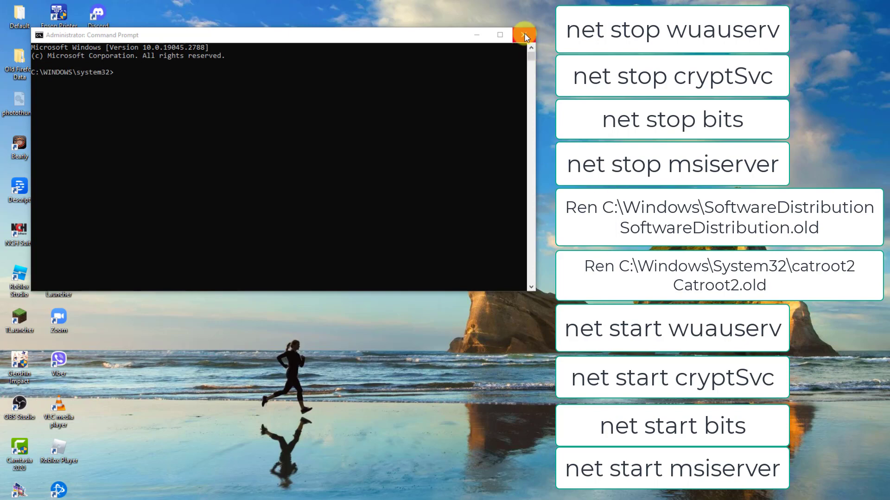
left_click(523, 34)
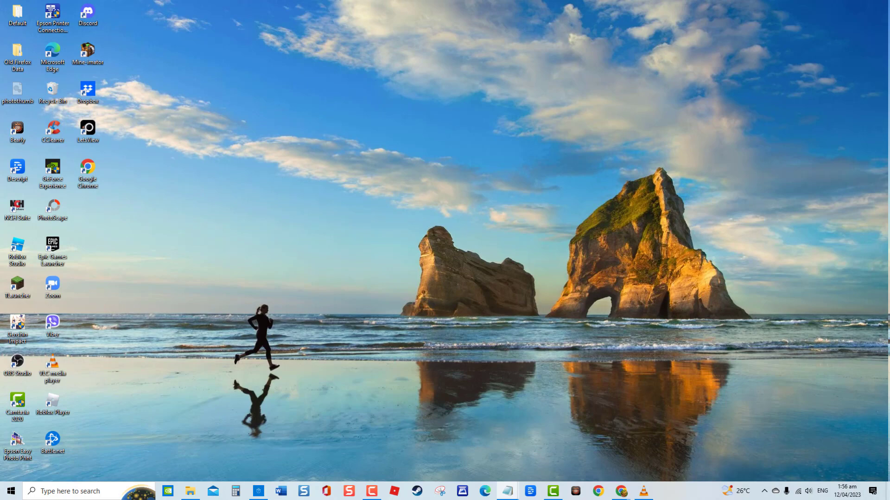
- Start System Restore and advance to the recommended 11/04/2023 Windows Modules Installer restore point
type("restore point")
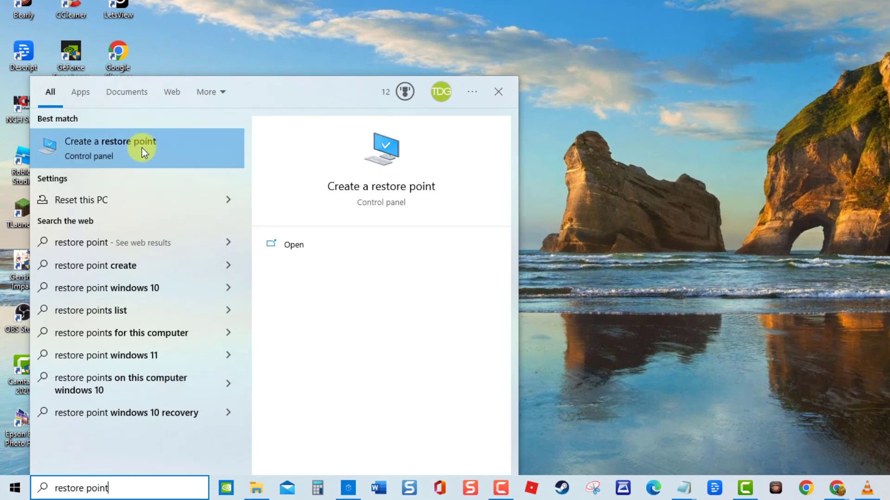
left_click(111, 147)
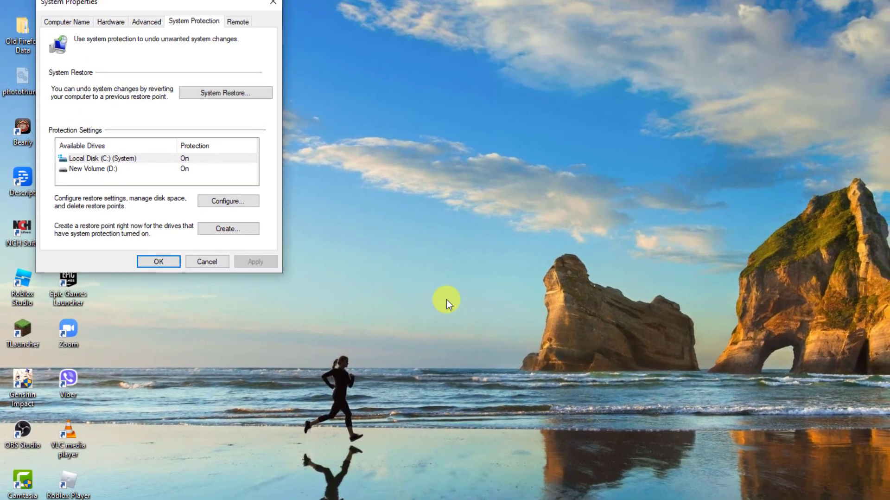
left_click(225, 93)
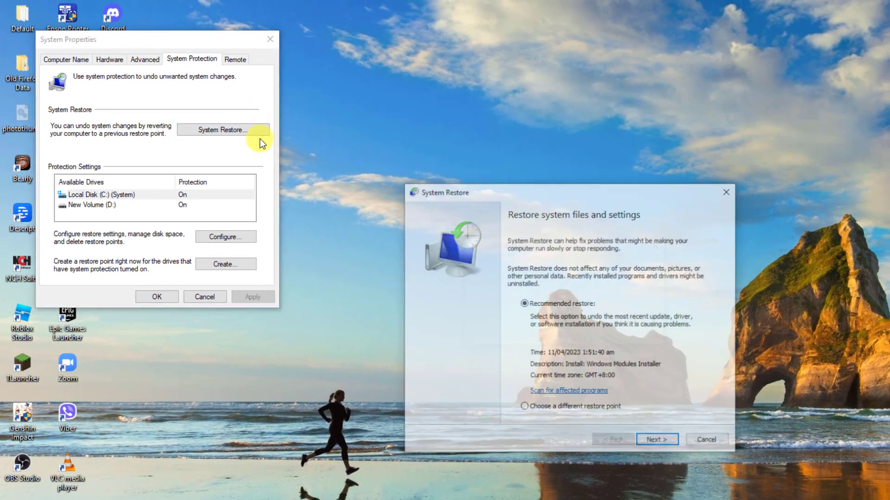
left_click(656, 438)
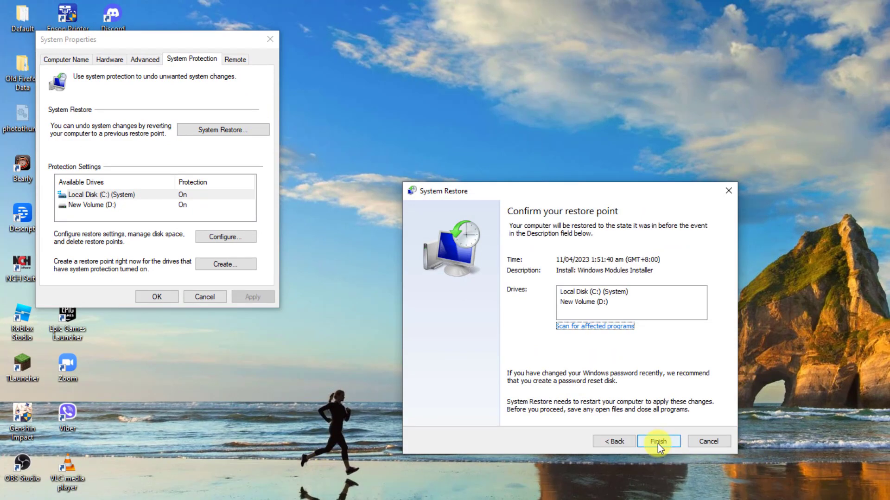
mouse_move(728, 179)
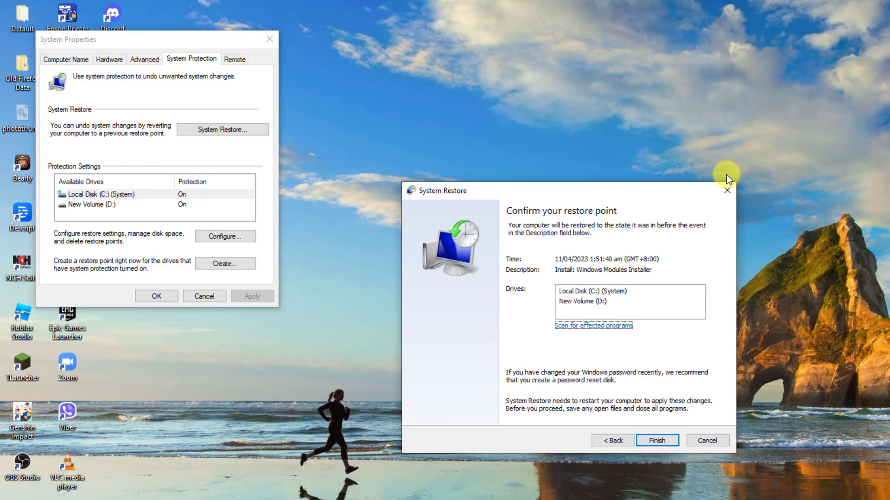